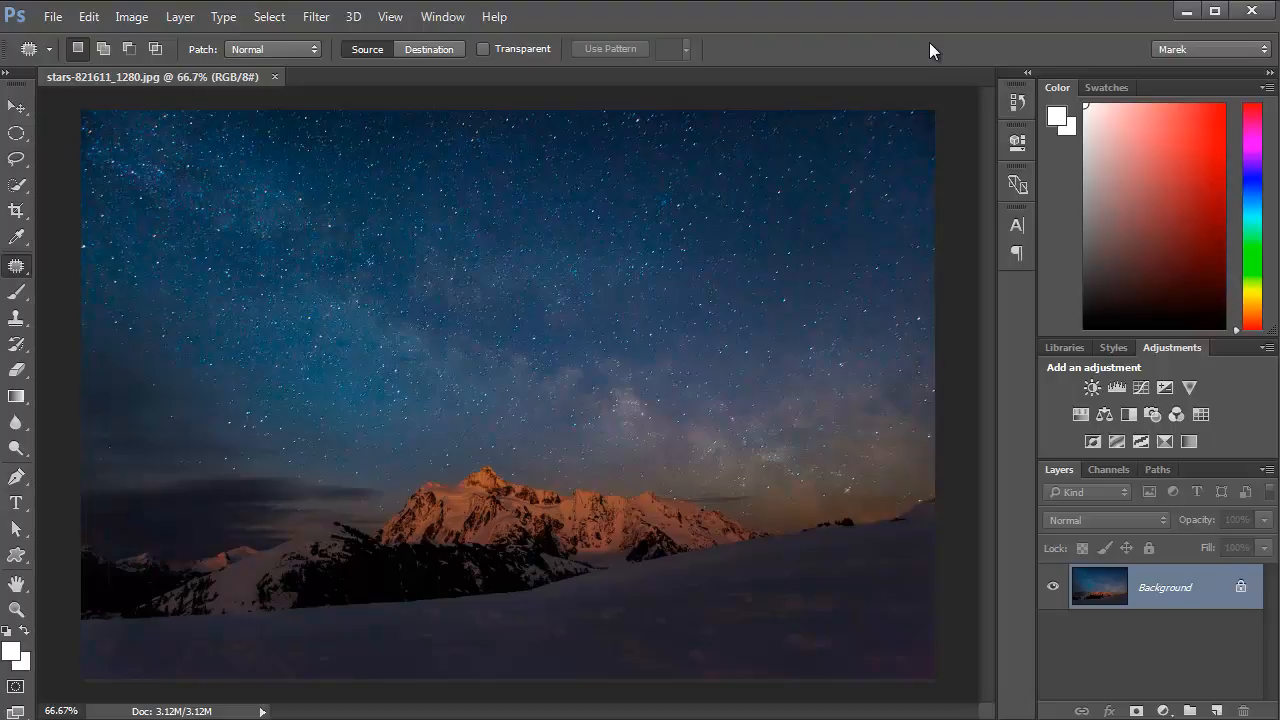
mouse_move(496, 364)
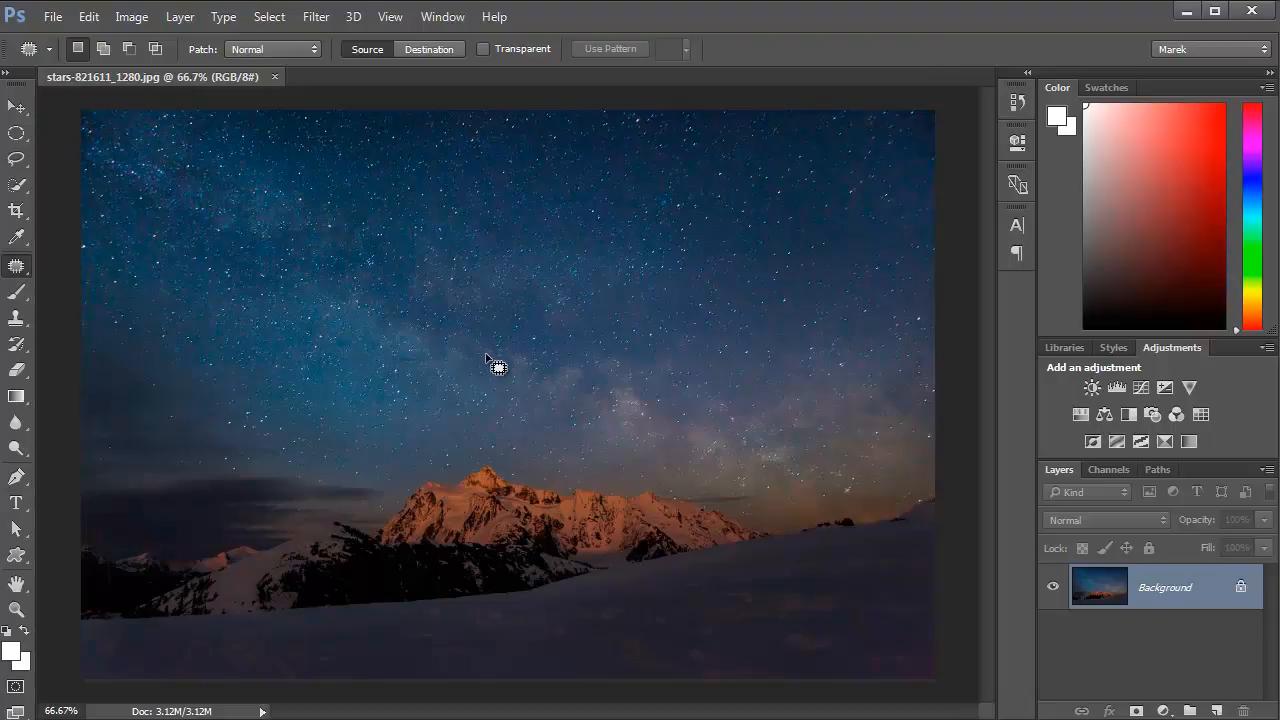
Bring the night-sky photo into the Camera Raw filter
click(316, 16)
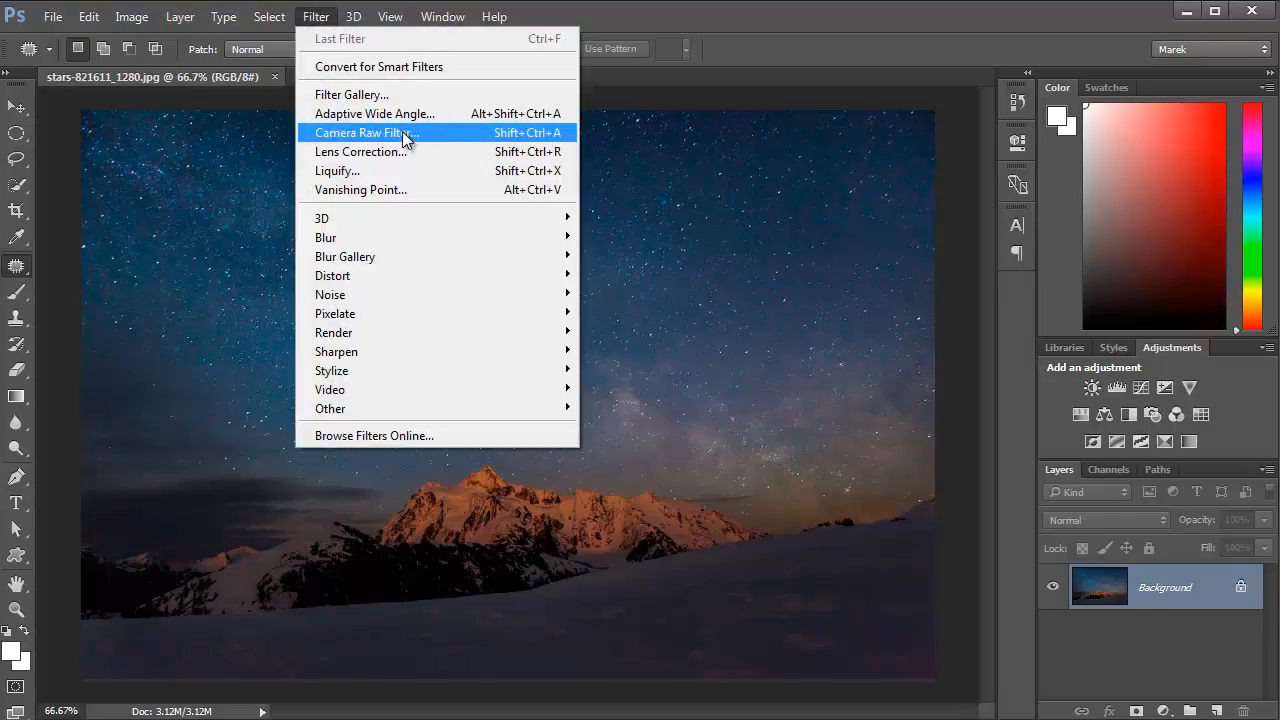
click(364, 132)
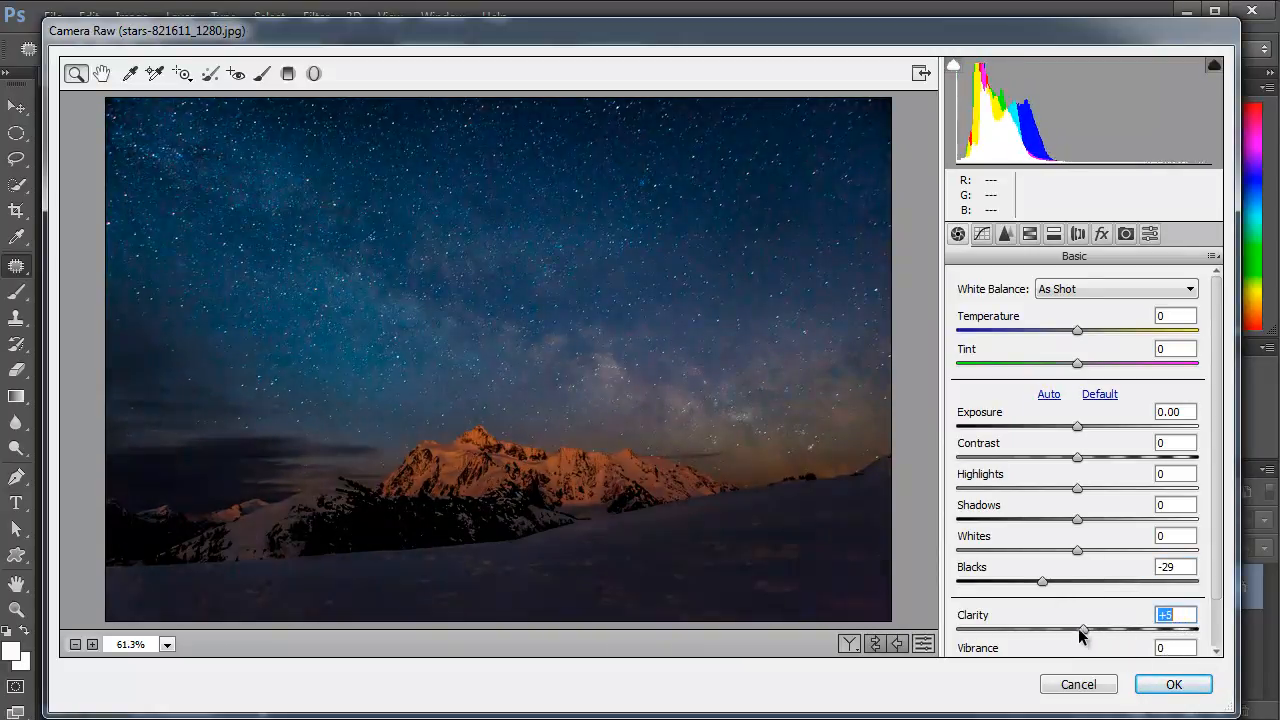
Set Clarity to +5 and nudge Contrast up slightly in the Basic panel
drag(1080, 630, 1196, 630)
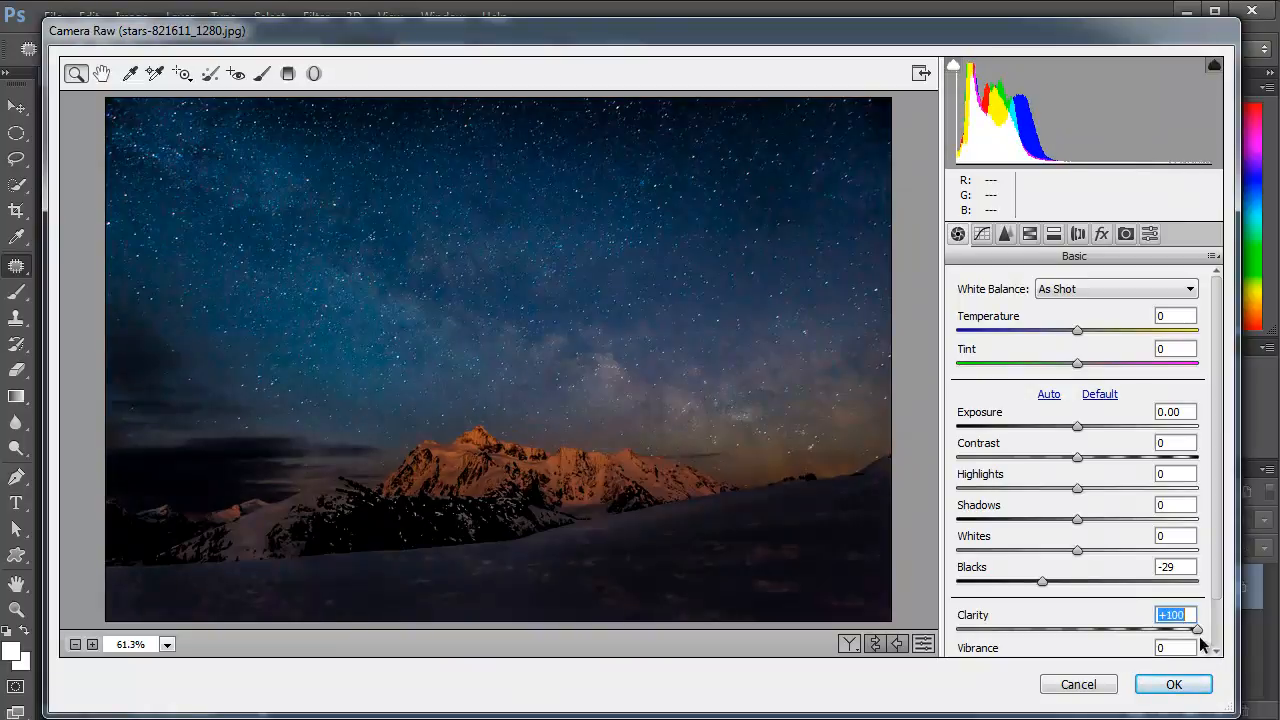
drag(1198, 630, 1136, 630)
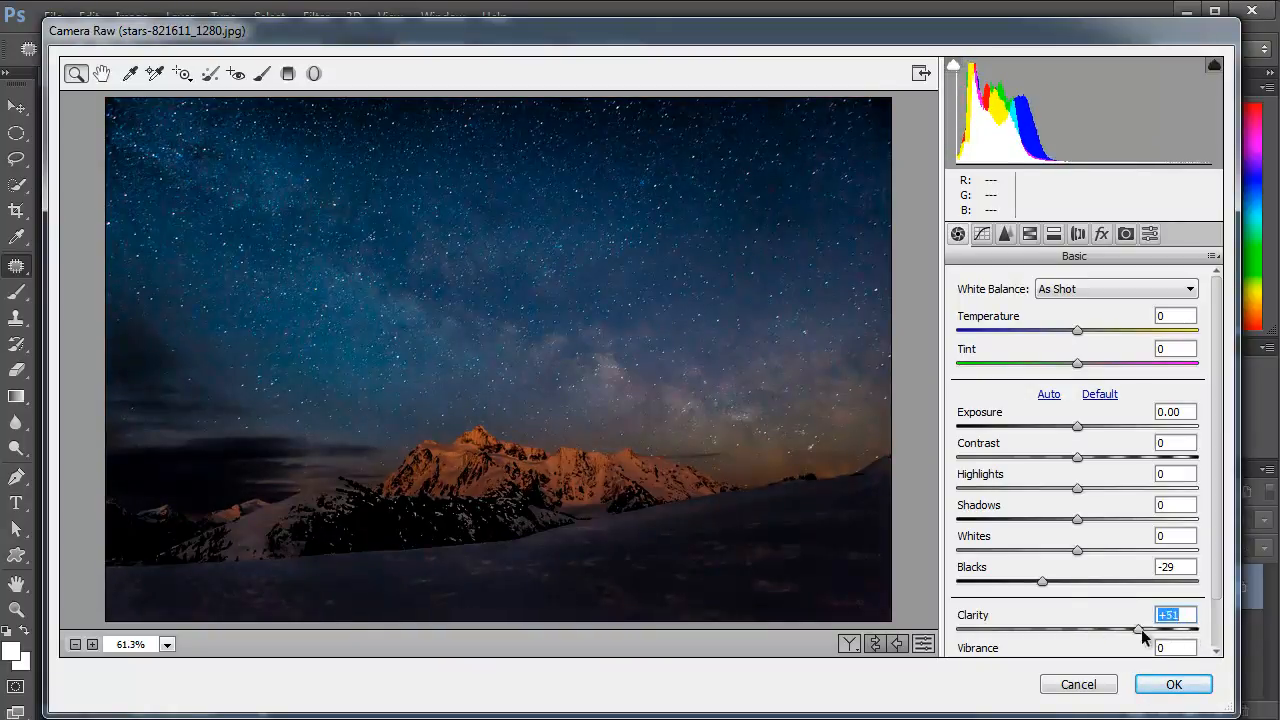
drag(1136, 630, 1192, 630)
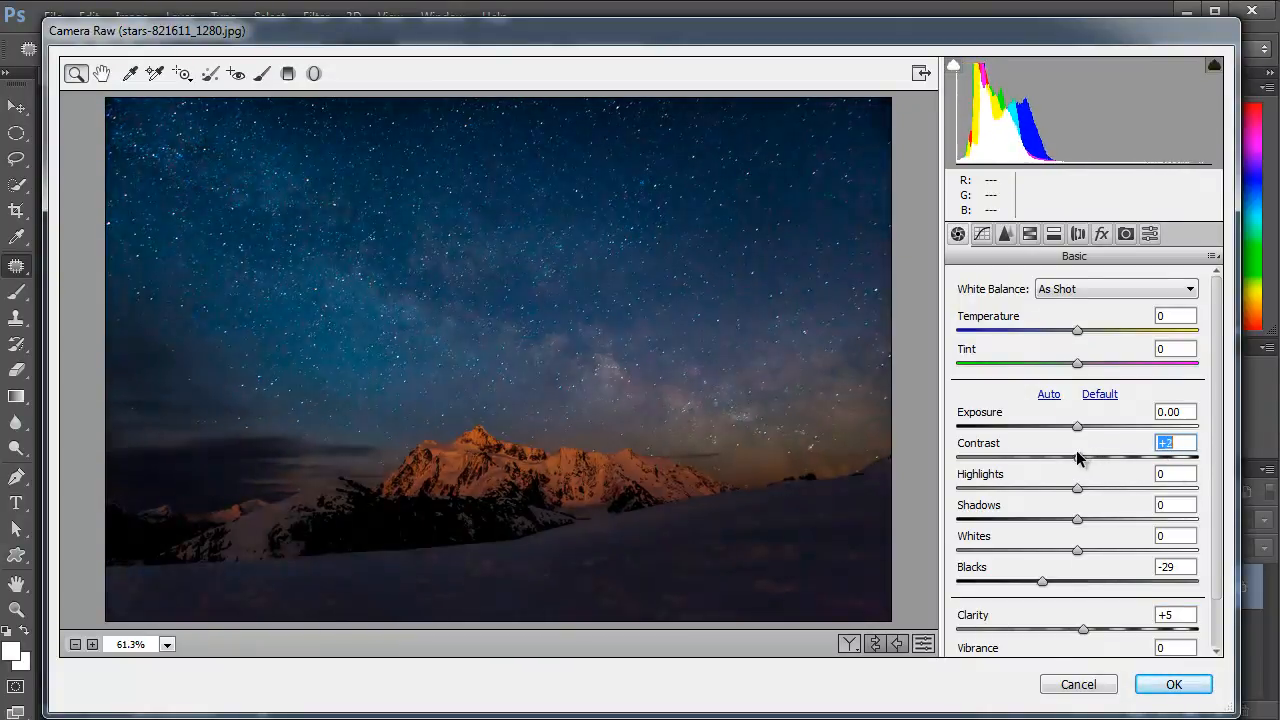
drag(1076, 456, 1096, 456)
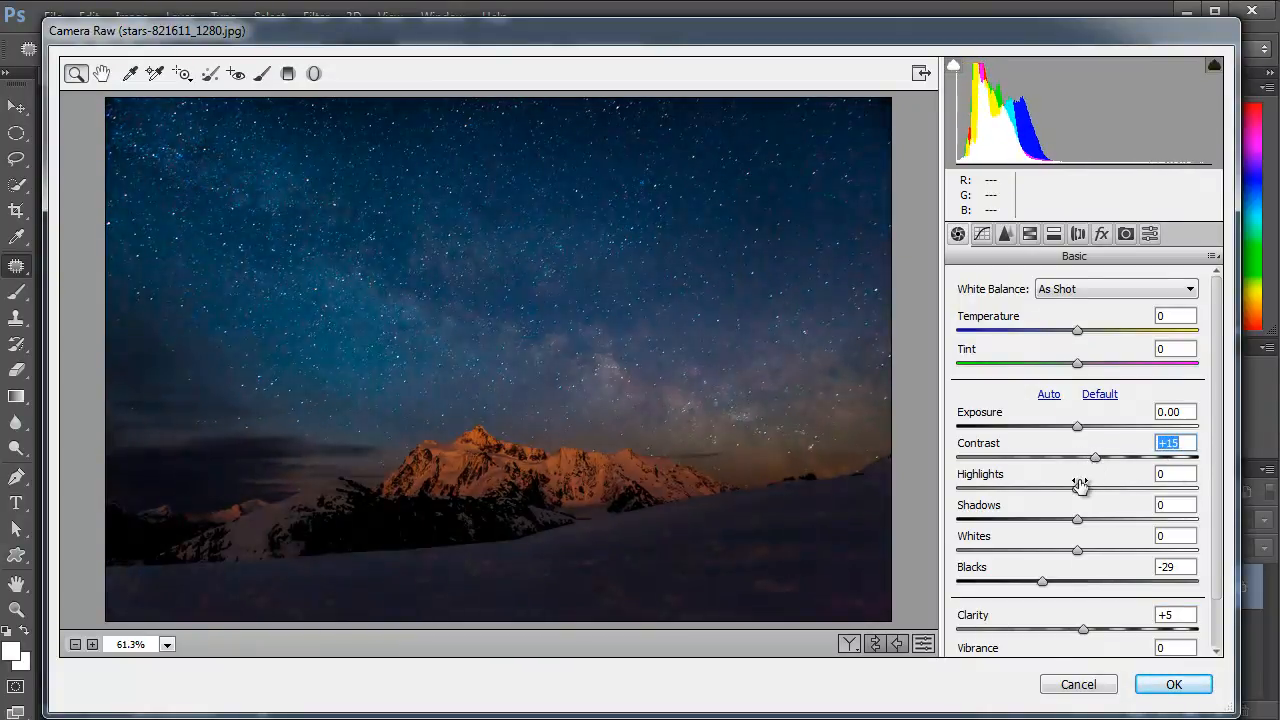
click(1100, 232)
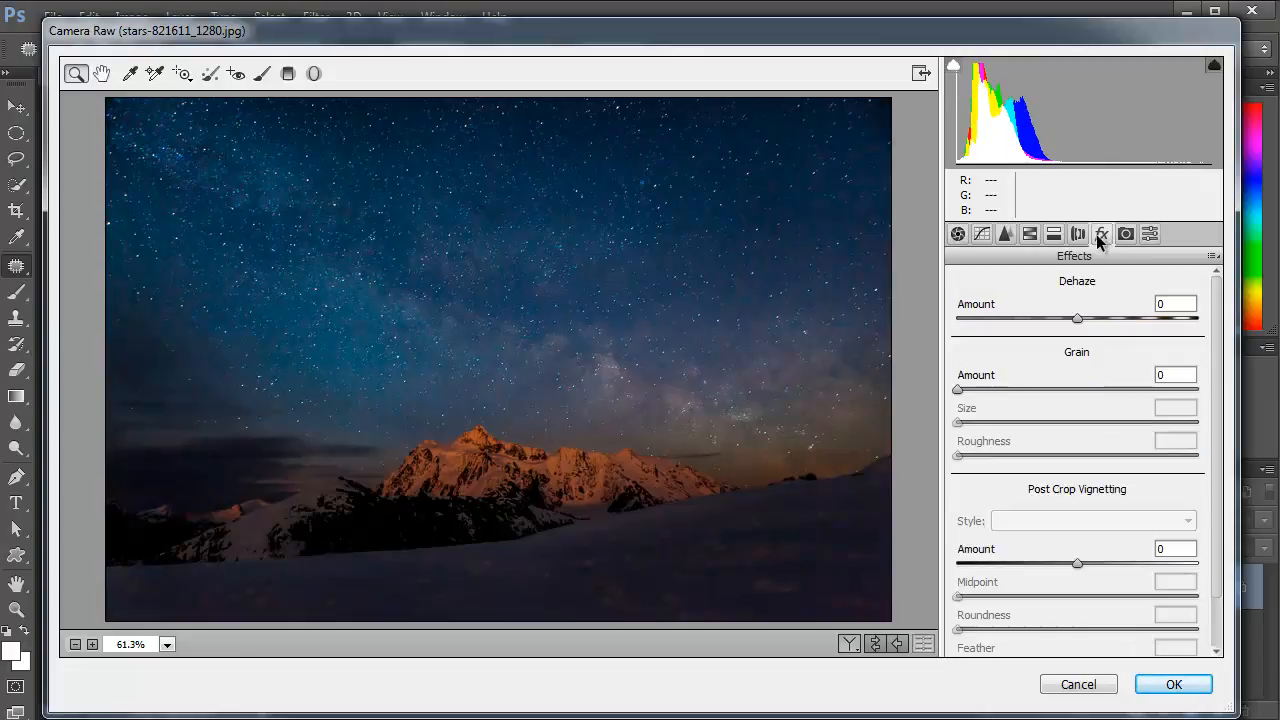
mouse_move(1100, 234)
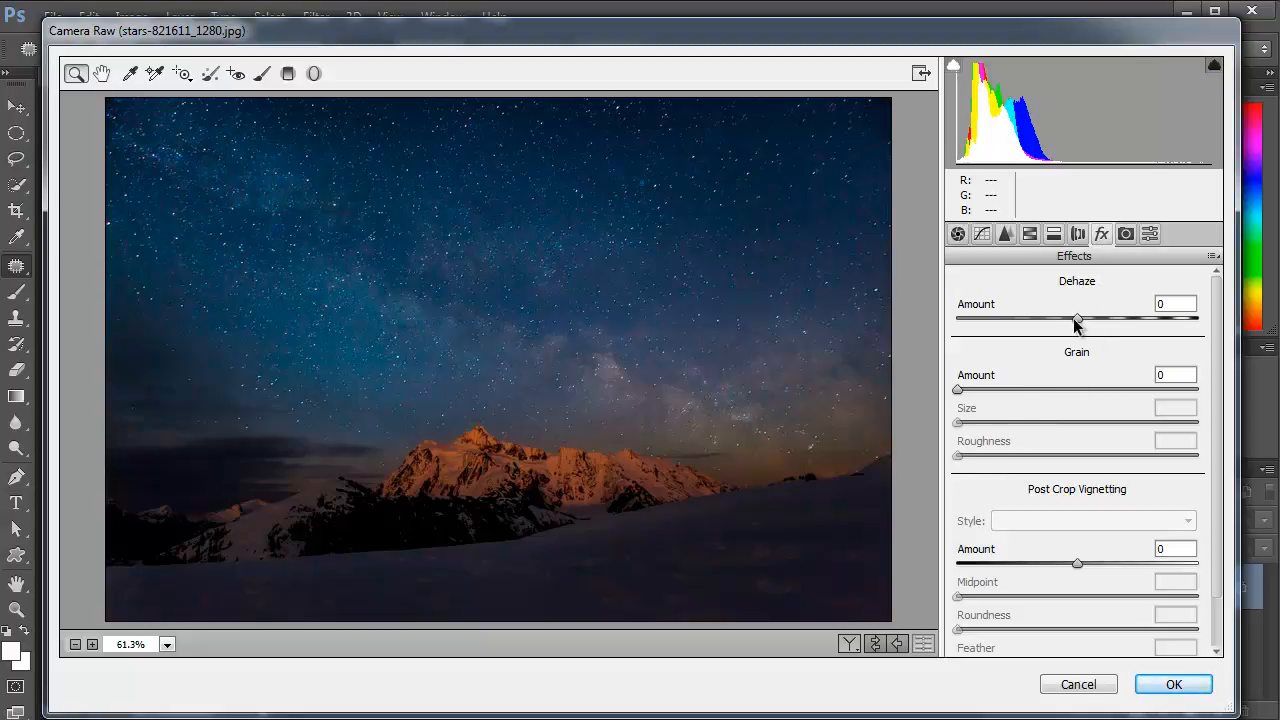
Raise the Dehaze Amount to +100 so the stars and Milky Way pop
drag(1078, 318, 1198, 318)
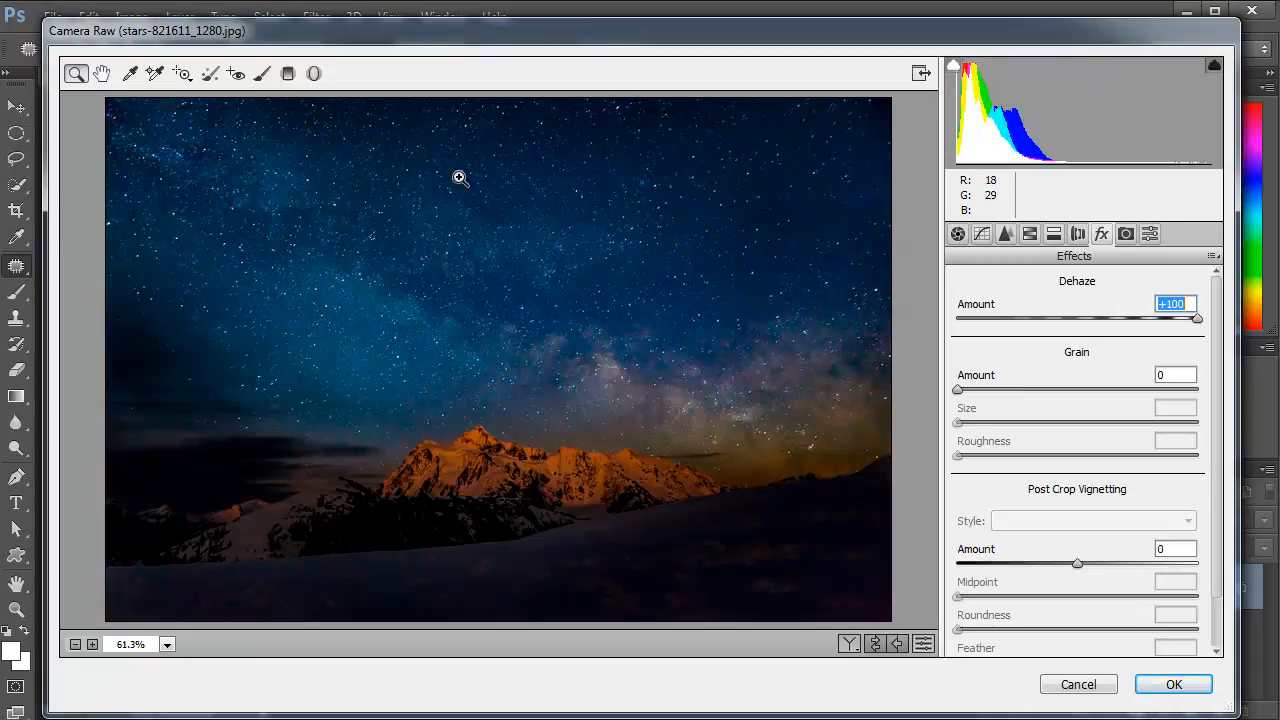
mouse_move(512, 332)
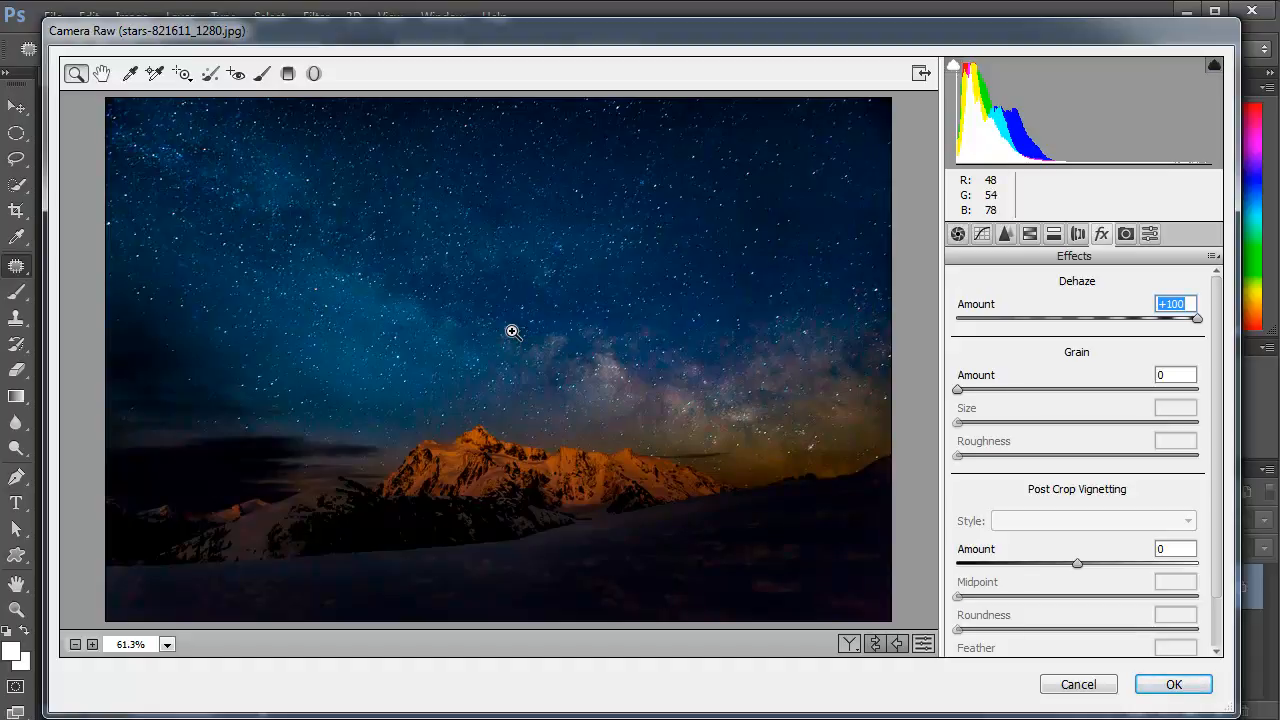
click(956, 232)
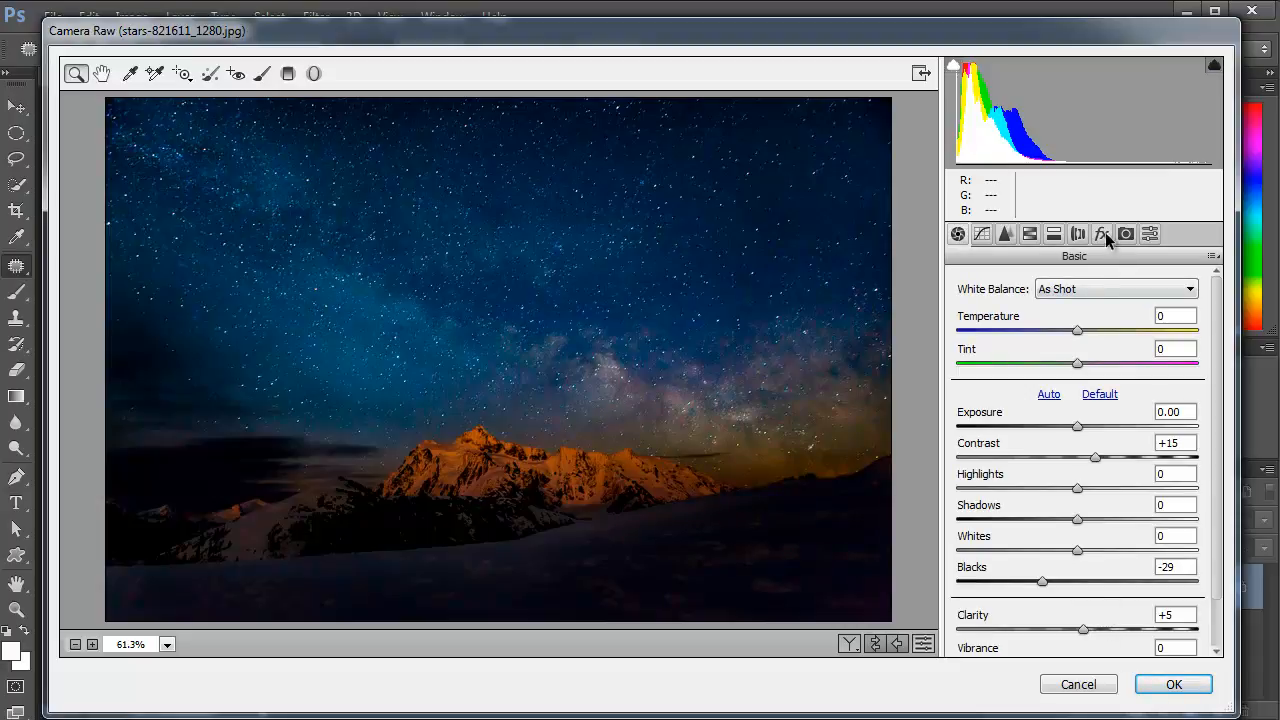
click(1100, 232)
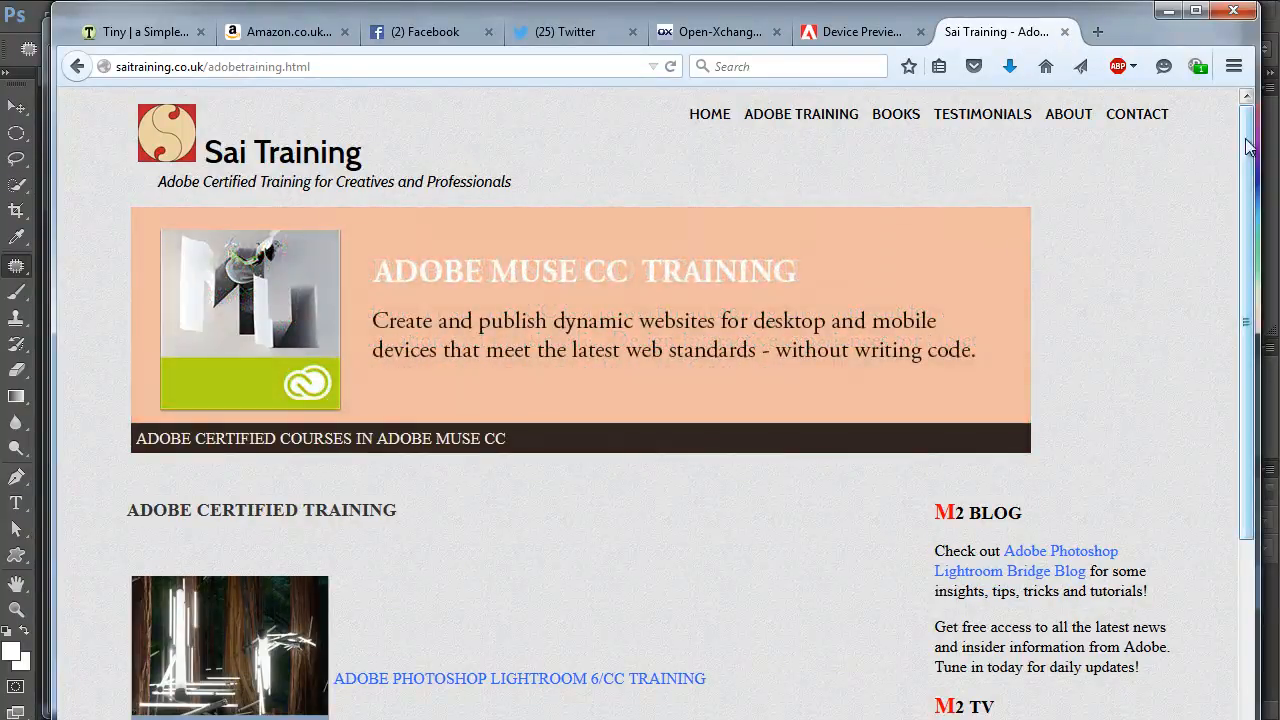
Glance down the training site, then apply the Camera Raw adjustments with OK
scroll(down, 3)
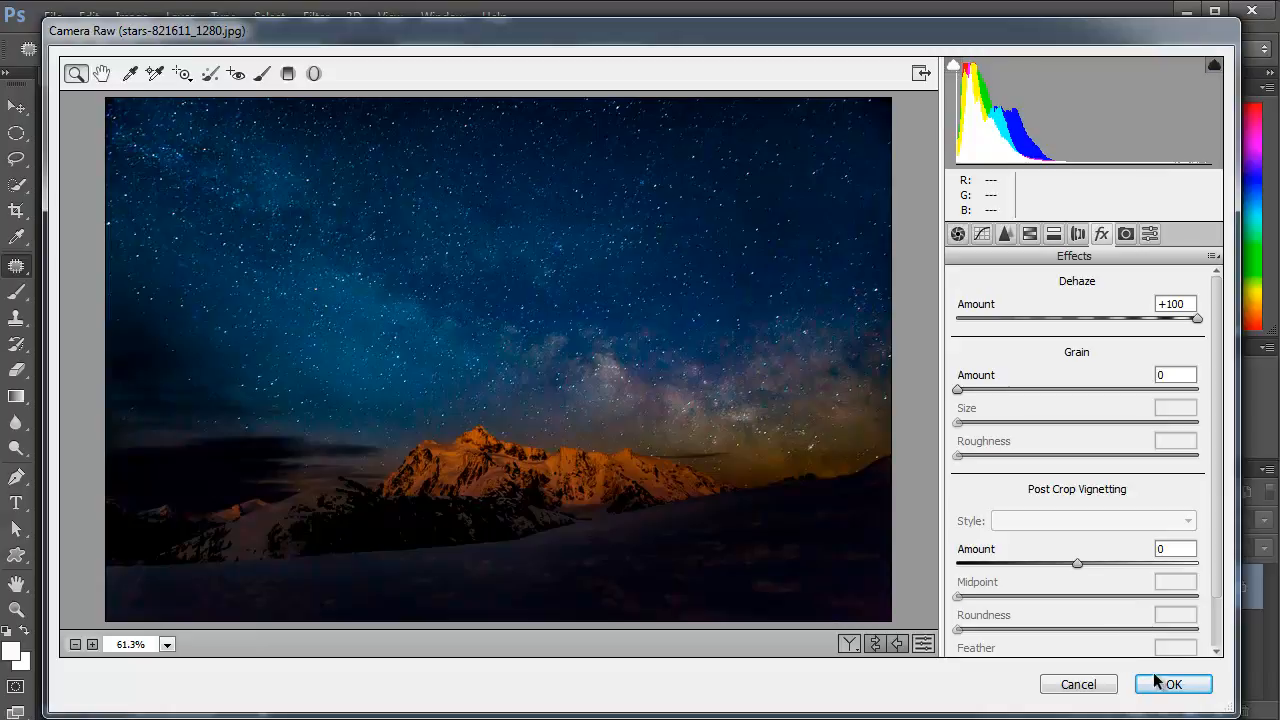
click(1172, 684)
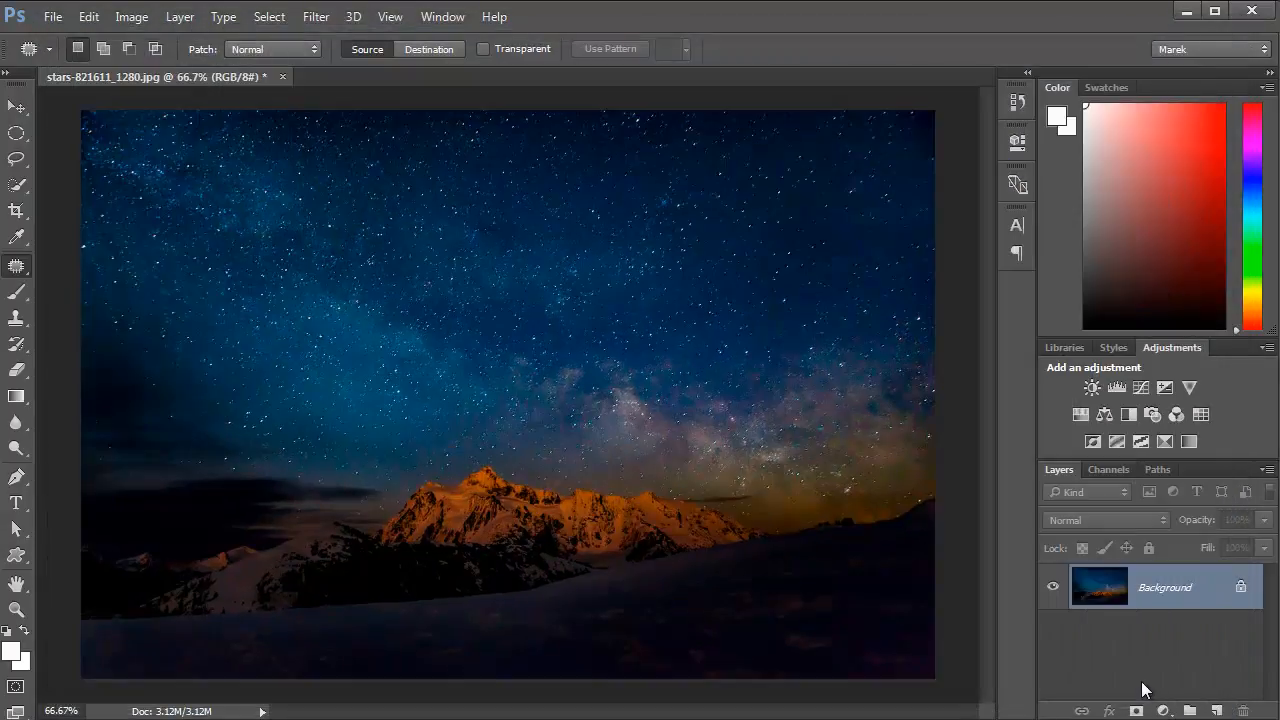